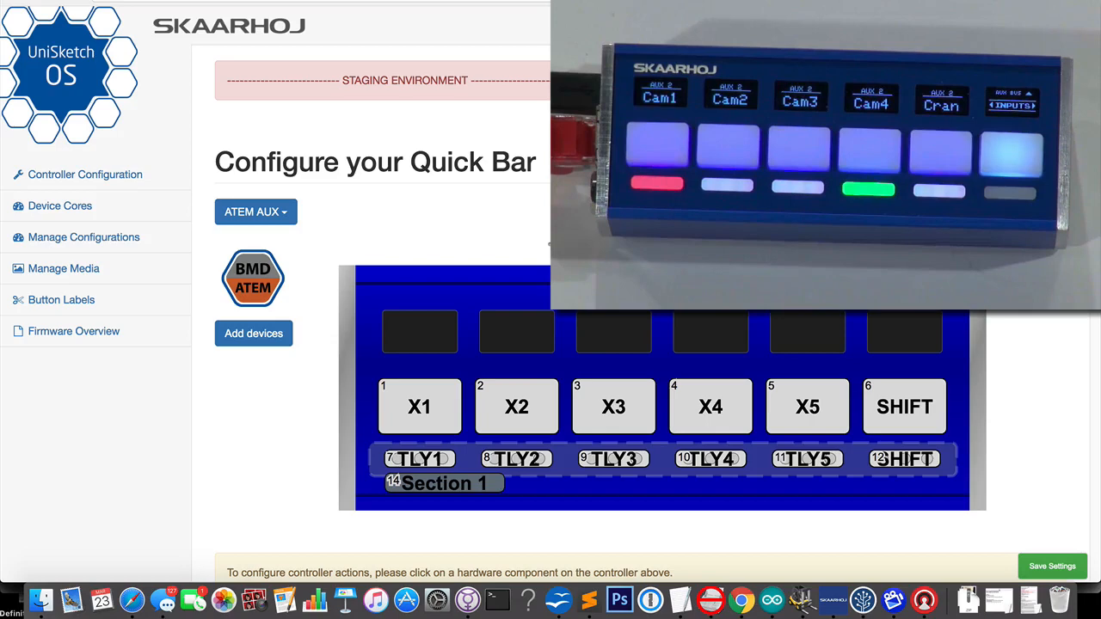
mouse_move(519, 222)
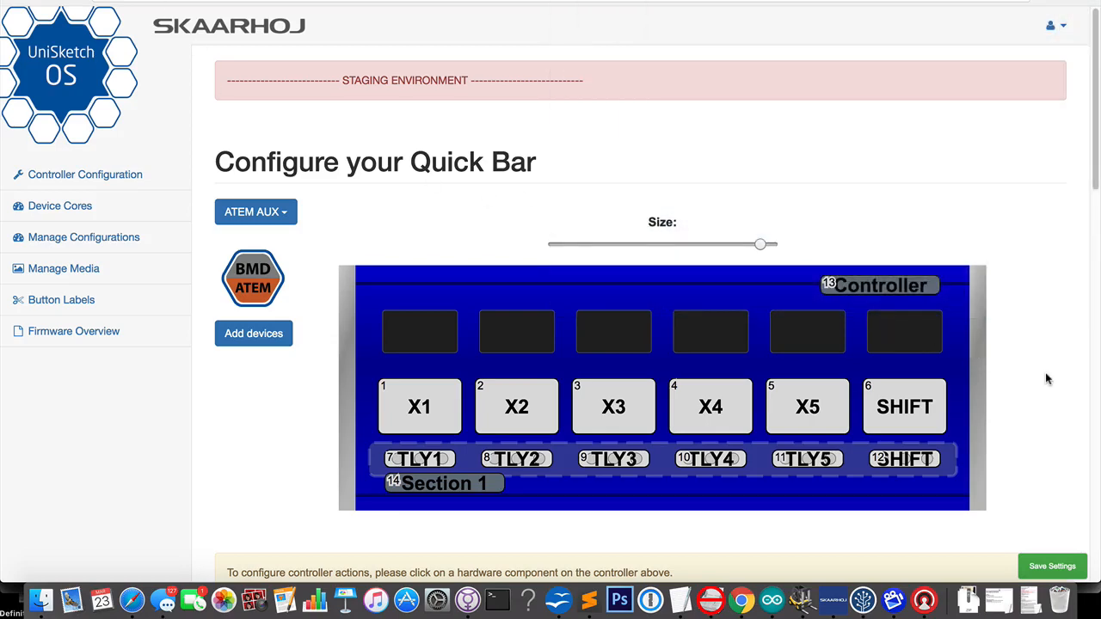
Choose ATEM + Macros from the Quick Bar's saved-configuration list, replacing ATEM AUX
scroll("down", 3)
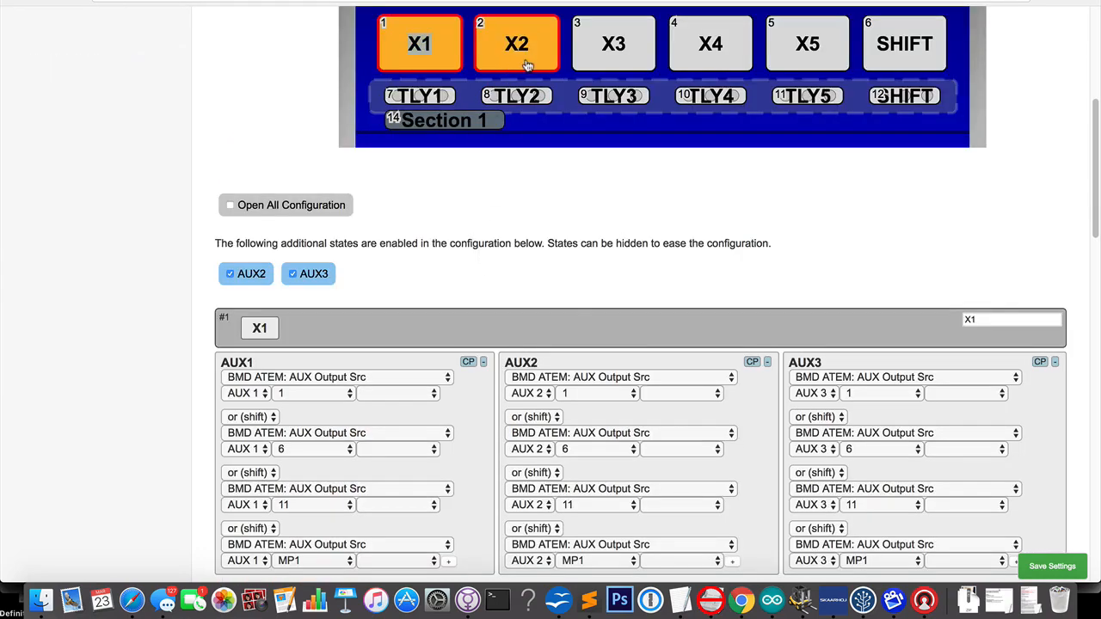
scroll("down", 3)
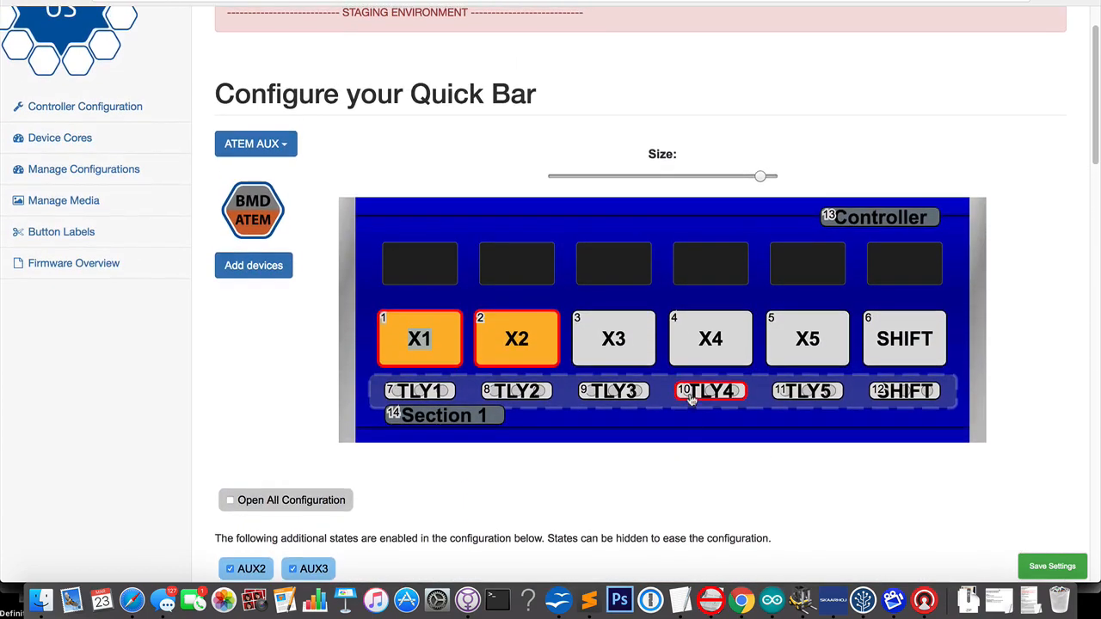
left_click(255, 144)
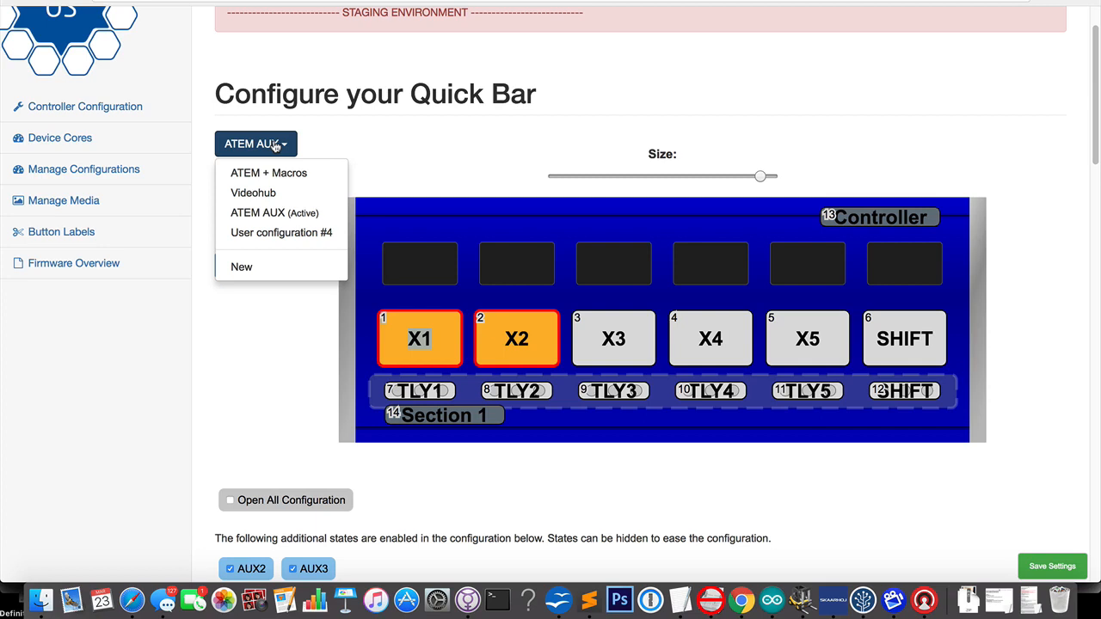
mouse_move(275, 146)
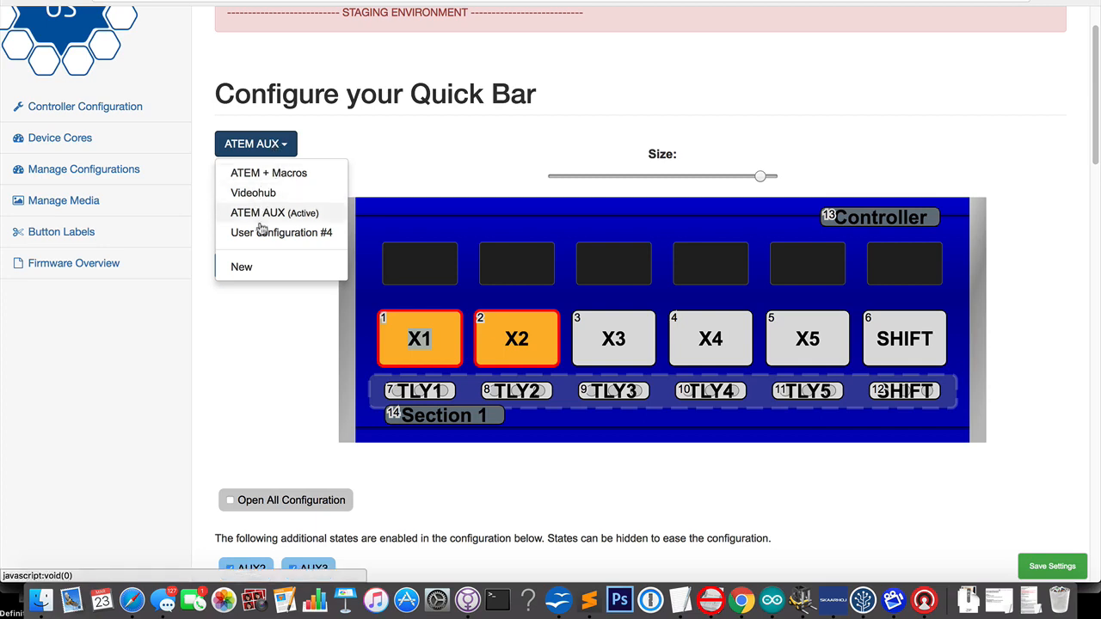
mouse_move(268, 172)
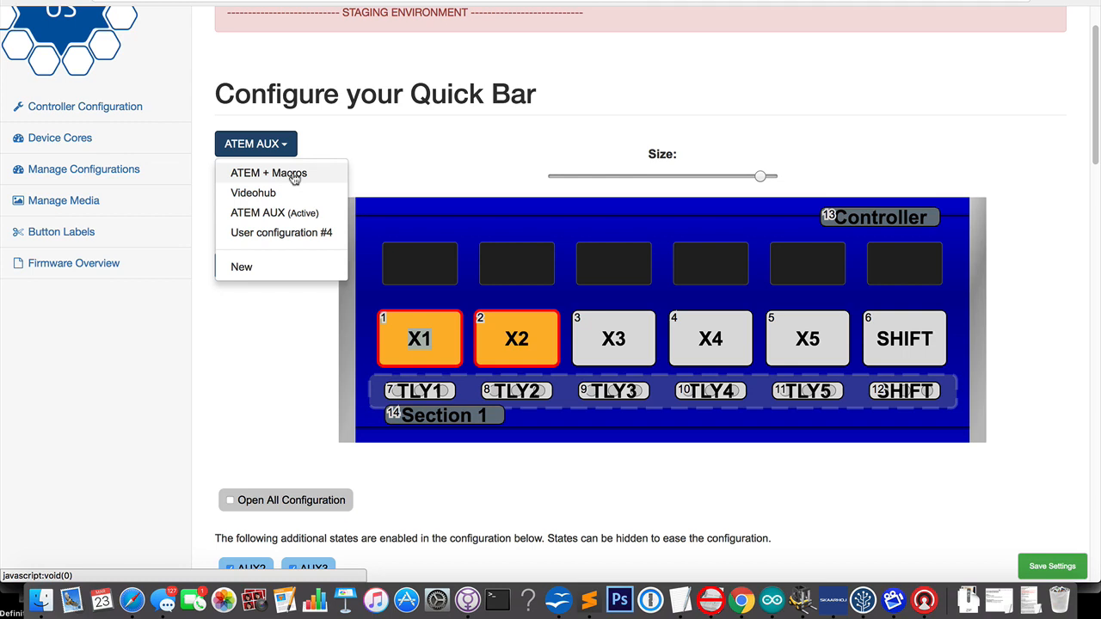
left_click(268, 173)
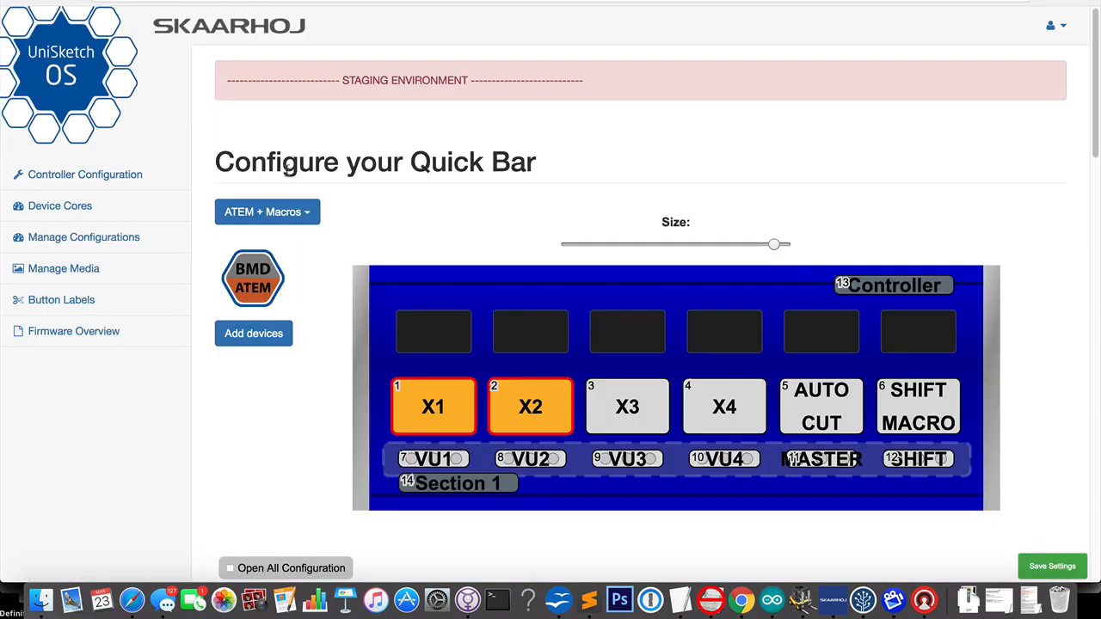
mouse_move(1021, 338)
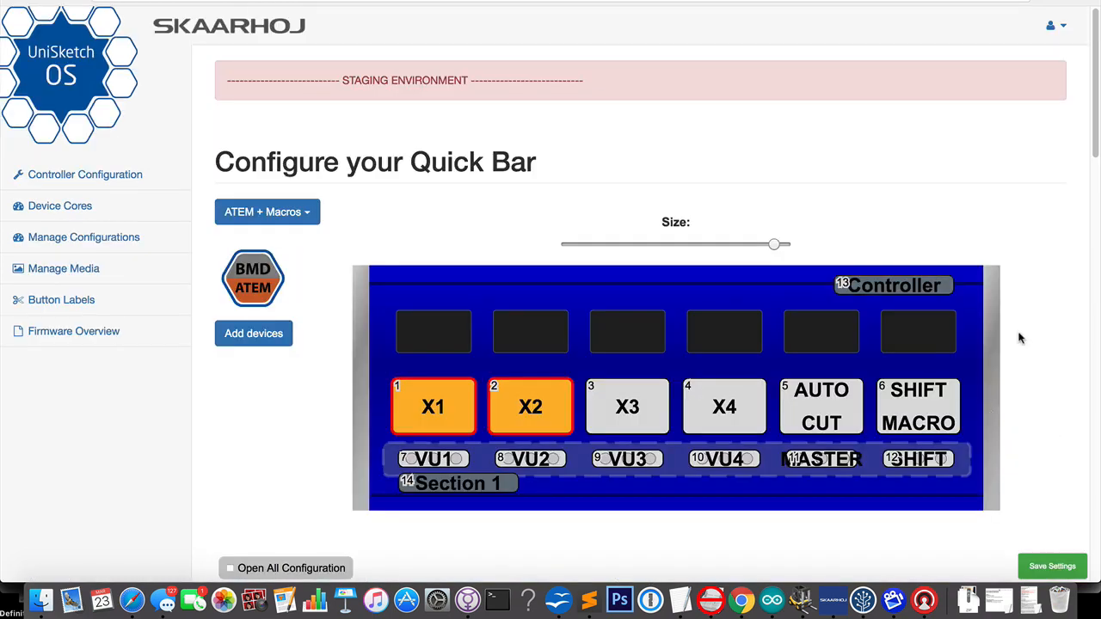
mouse_move(267, 212)
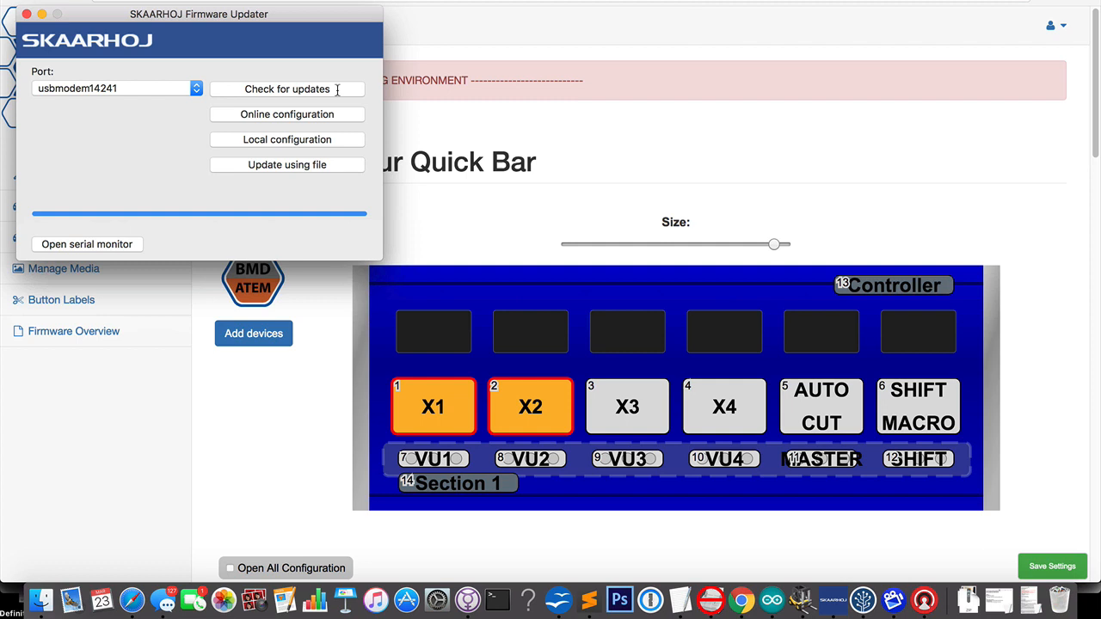
Flash the ATEM + Macros configuration to the usbmodem Quick Bar via Online configuration
left_click(286, 89)
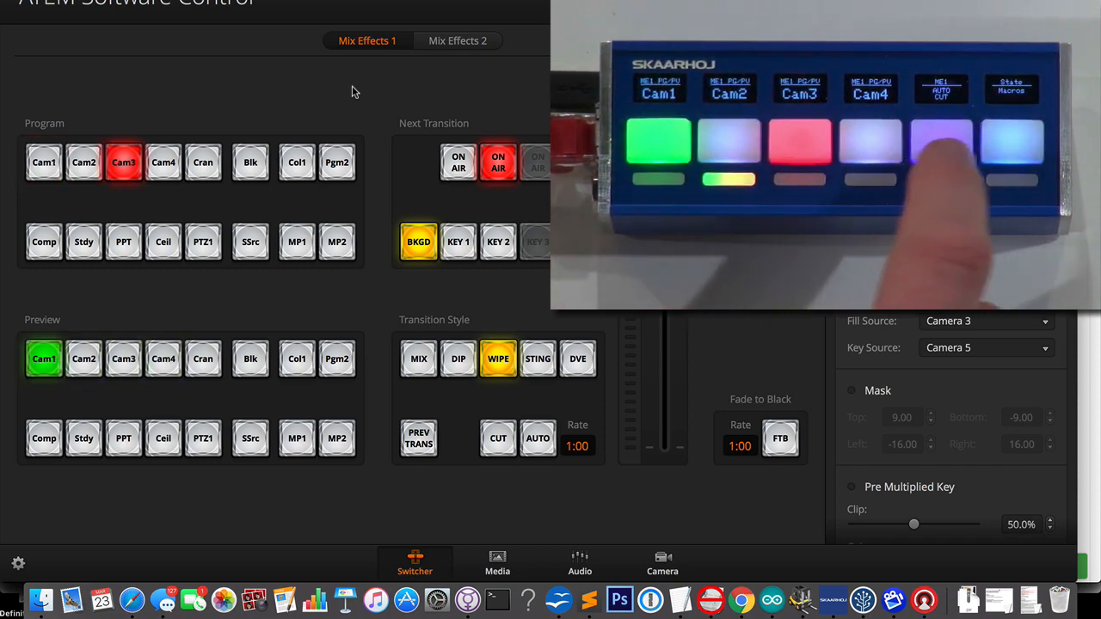
Run an AUTO transition so Cam3 goes to program and Cam1 to preview
left_click(538, 439)
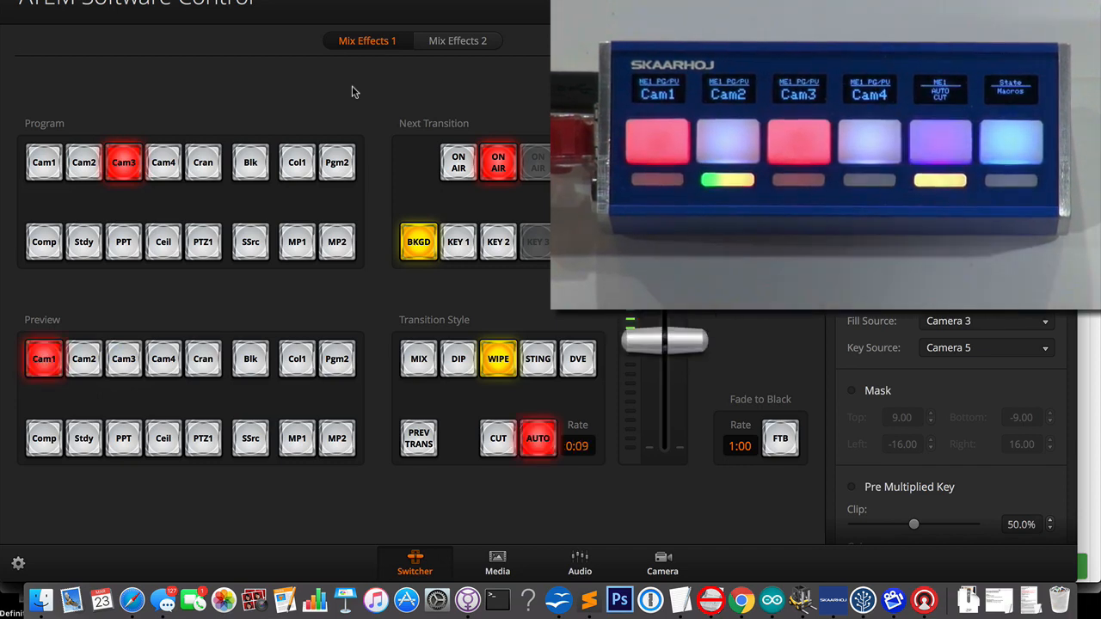
left_click(537, 439)
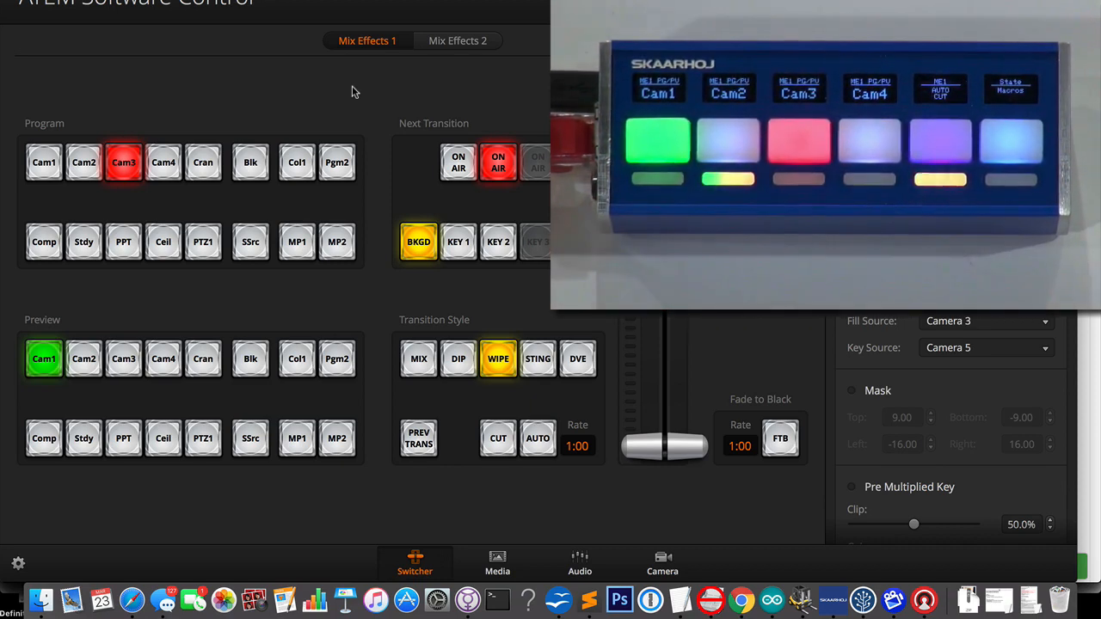
On the audio mixer, set Cam2 to about -9.80 dB and fade Master to -inf
left_click(580, 564)
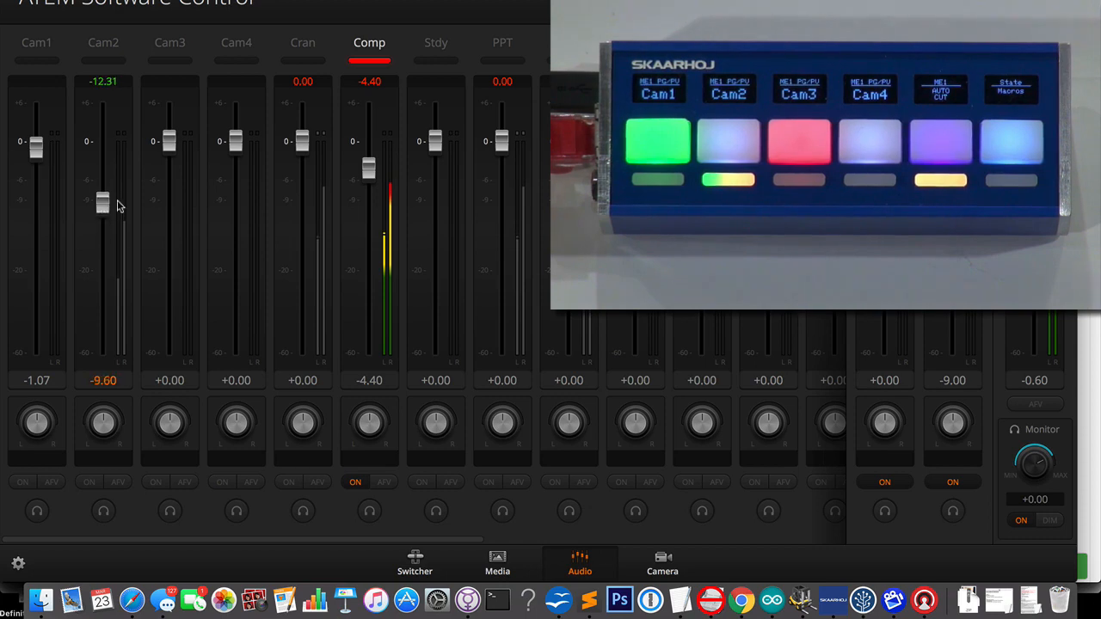
left_click_drag(102, 202, 103, 103)
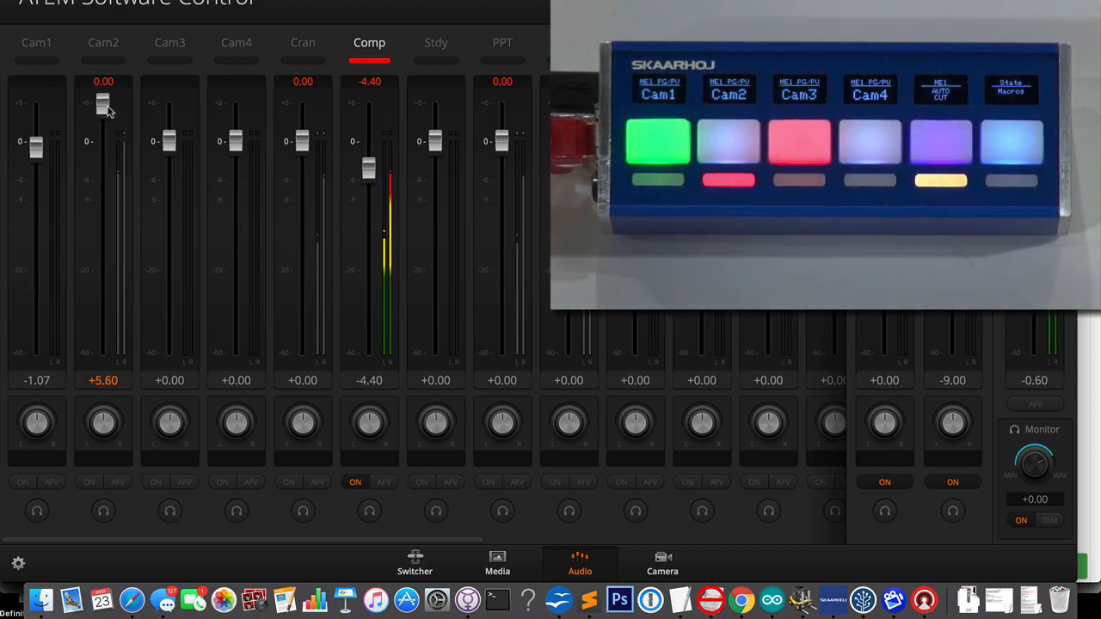
left_click_drag(103, 105, 103, 350)
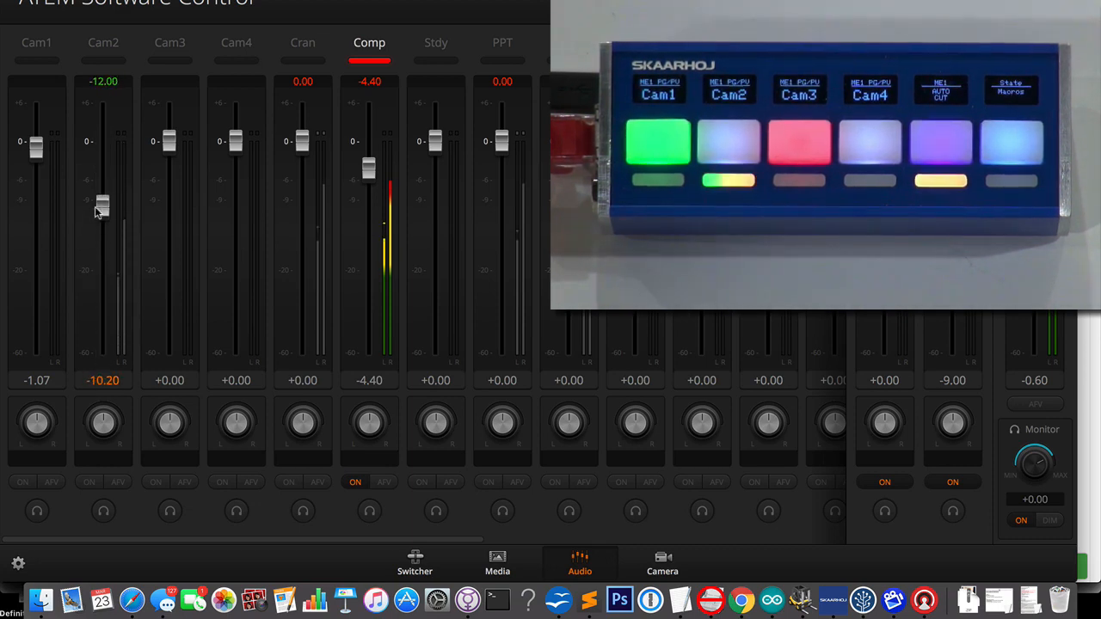
left_click_drag(103, 206, 102, 203)
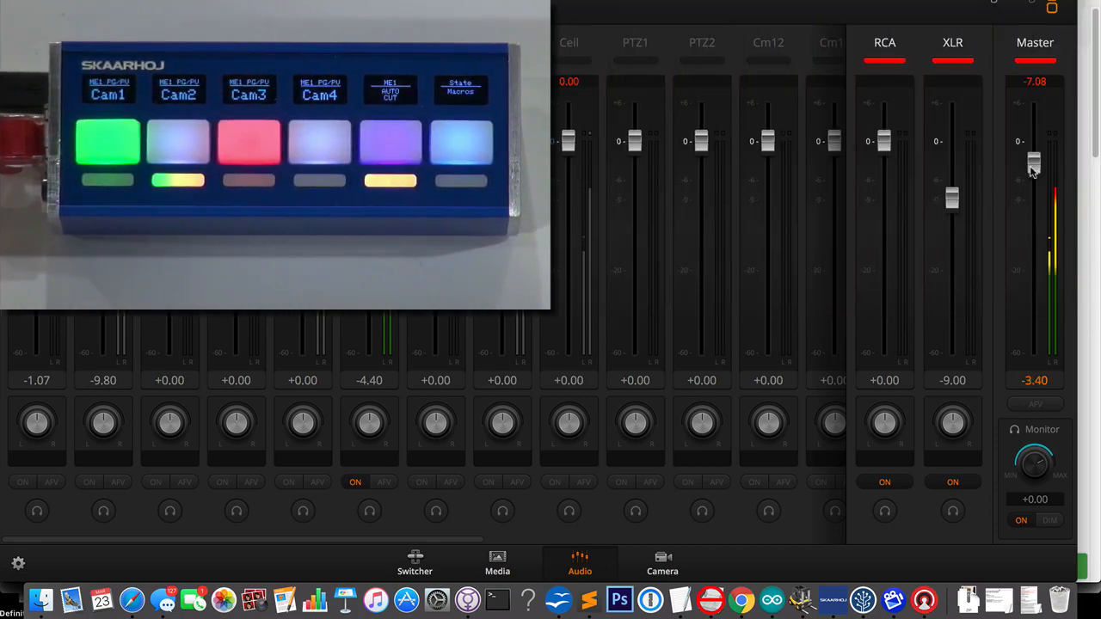
left_click_drag(1035, 162, 1034, 352)
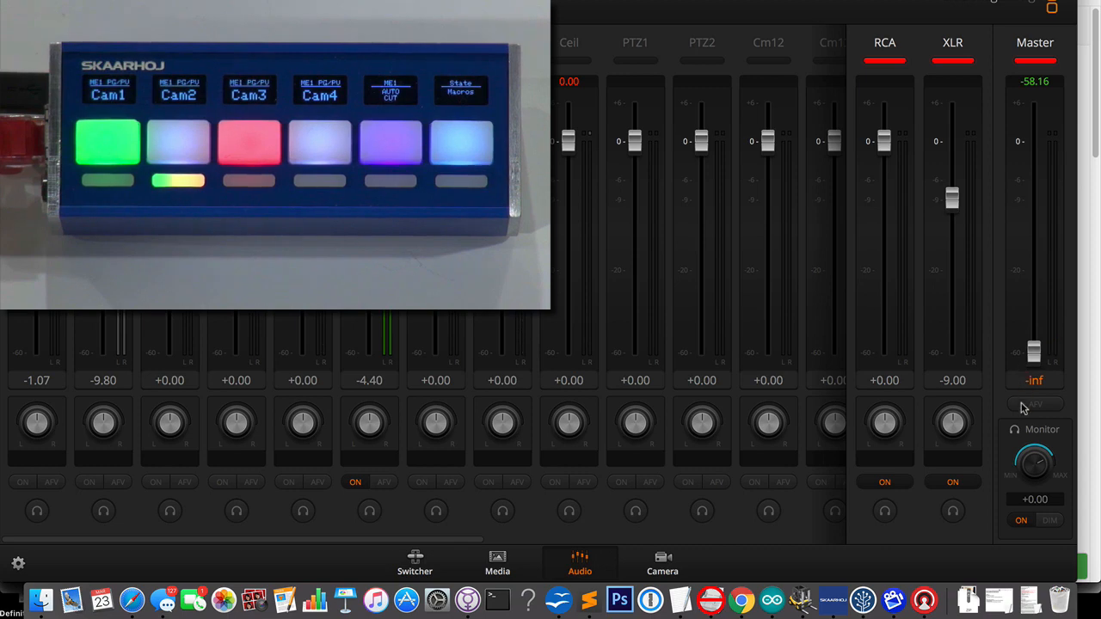